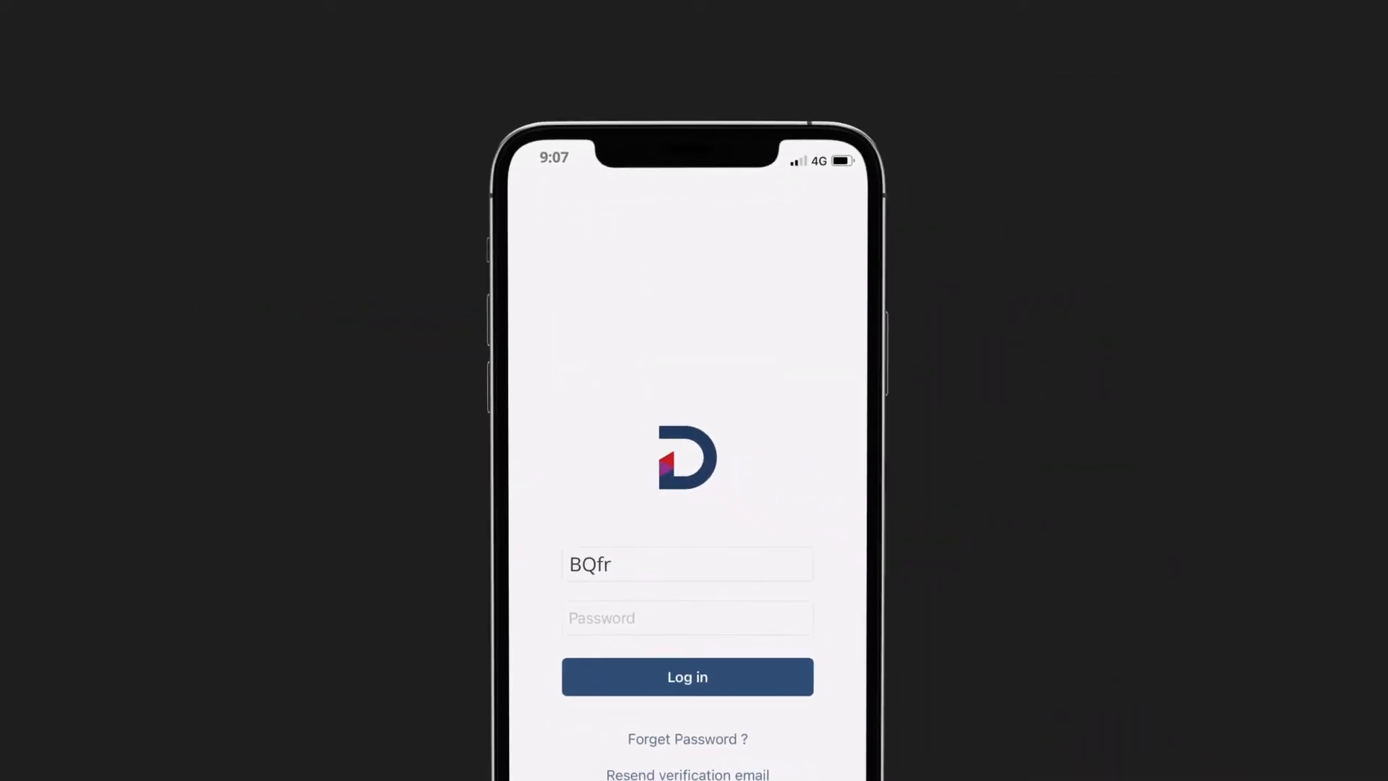
Sign in to the DMS app, then launch DMS Client on the display to show its pairing QR code.
type("••••")
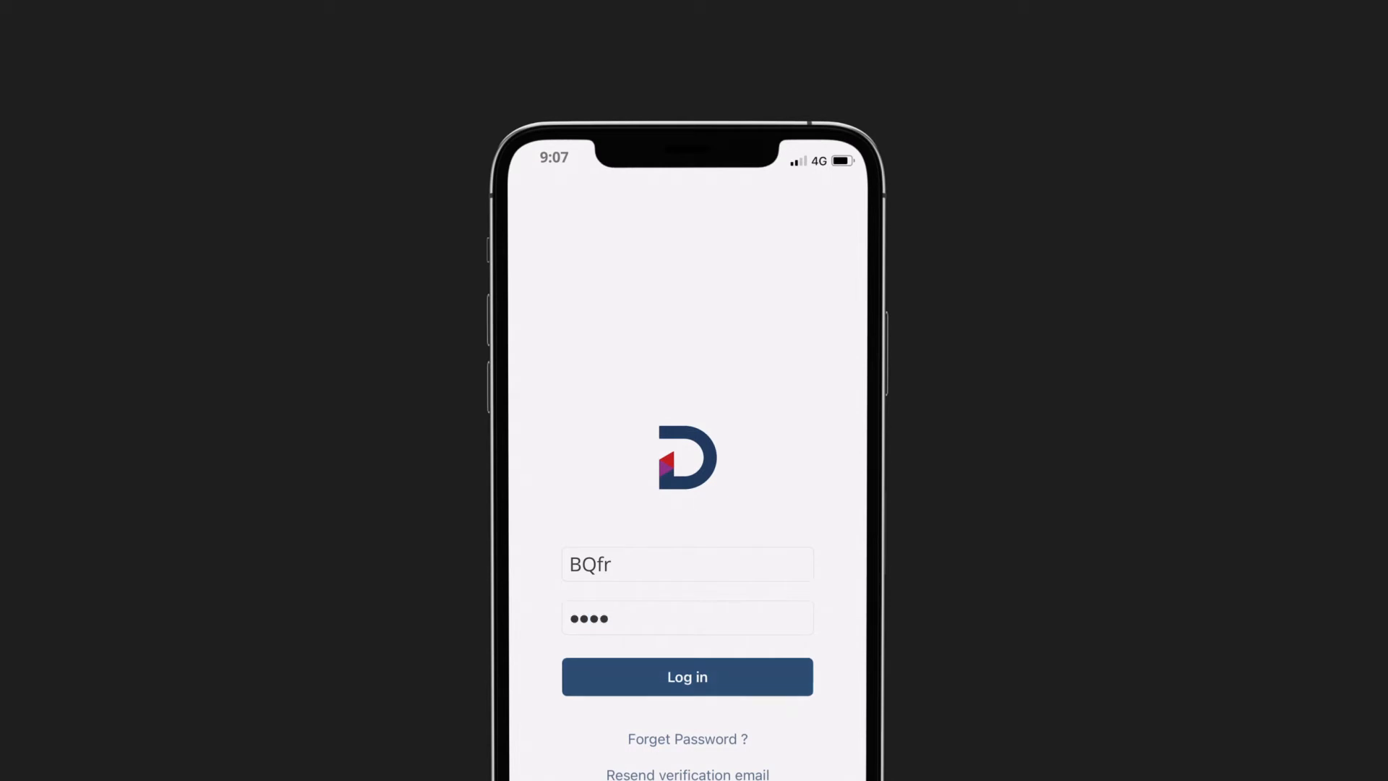
left_click(689, 677)
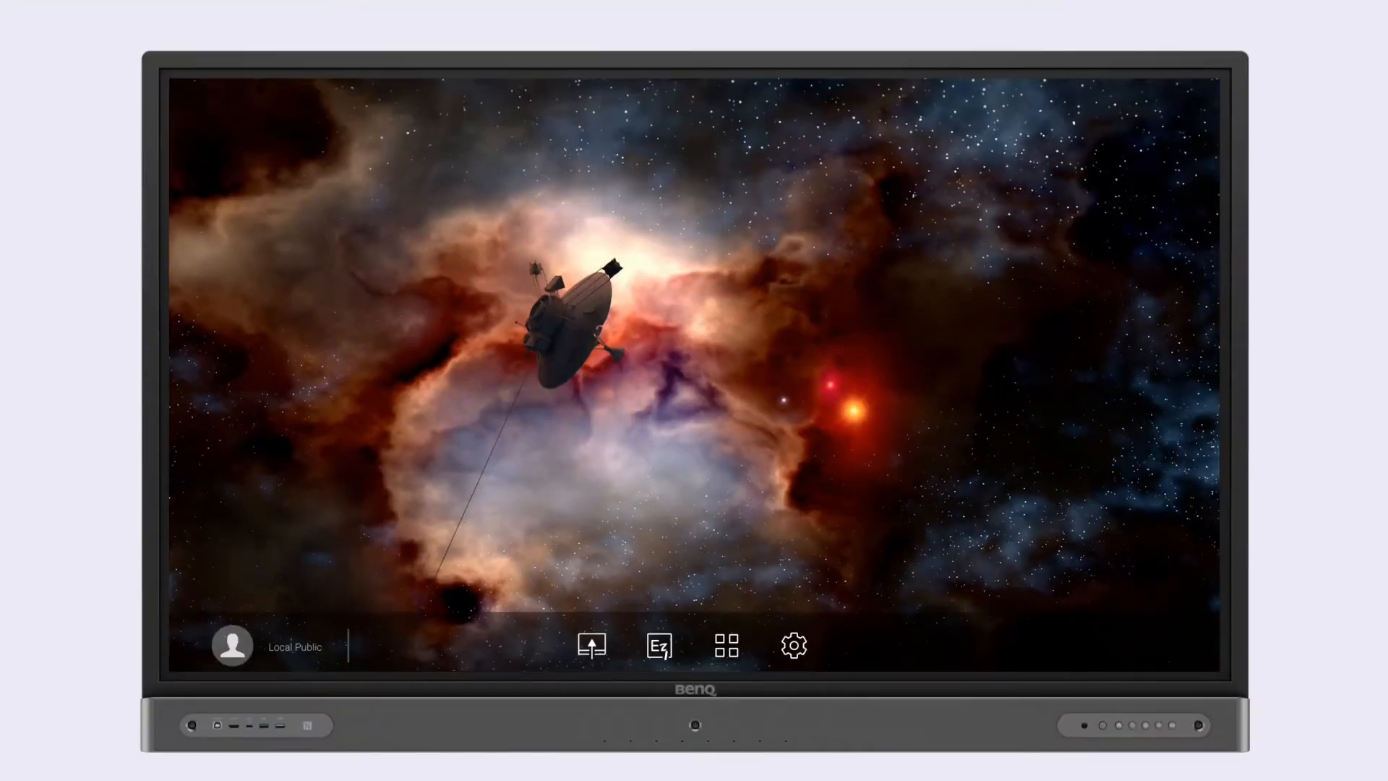
left_click(726, 645)
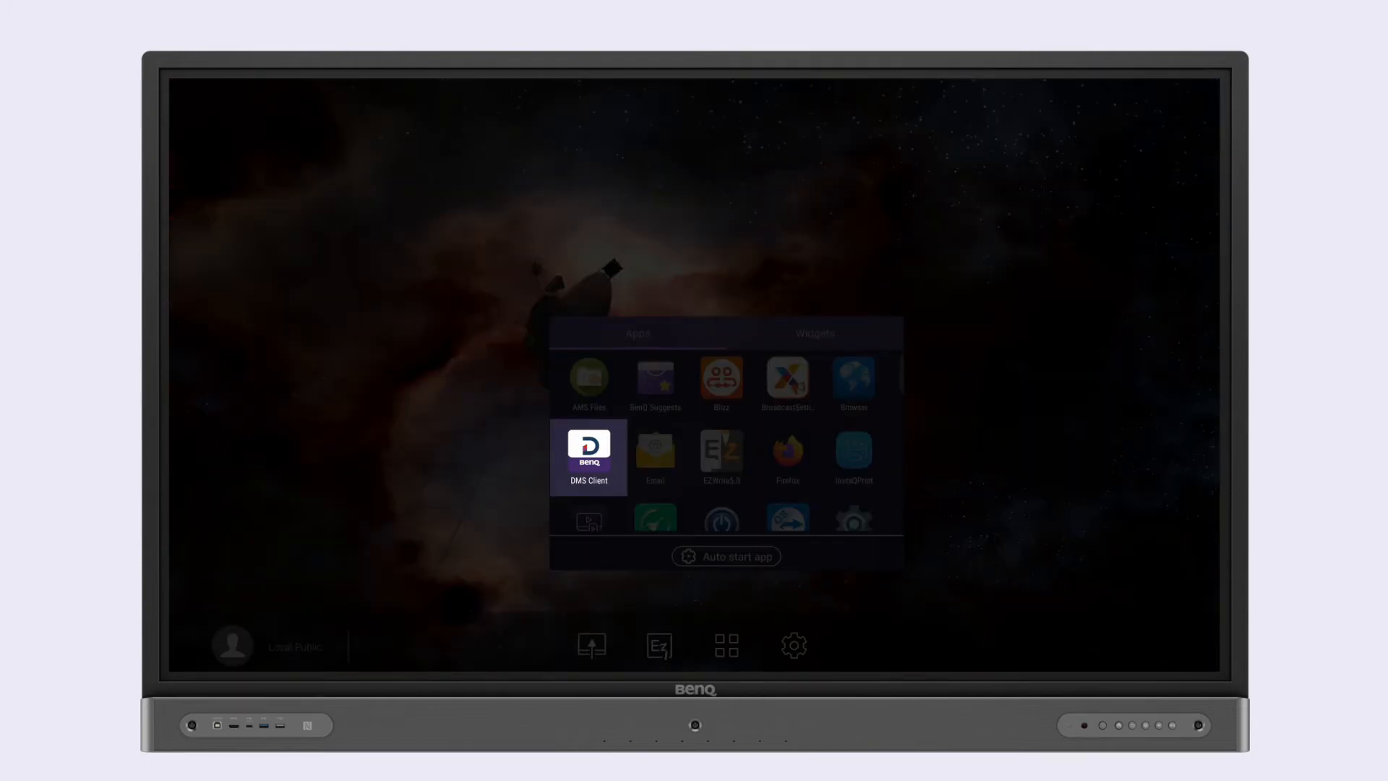
left_click(590, 454)
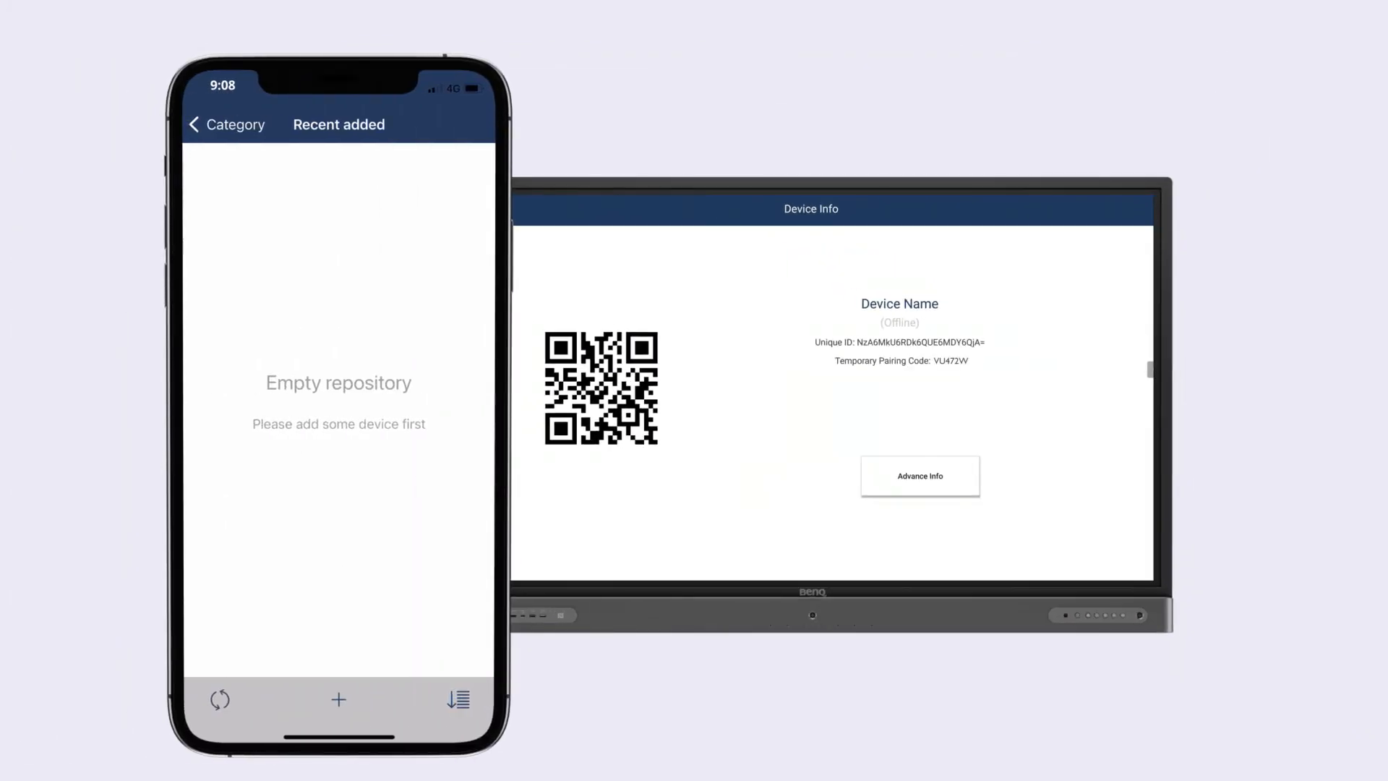
Add a device by scanning the display's QR code and describe it as Meeting Room 3.
left_click(339, 700)
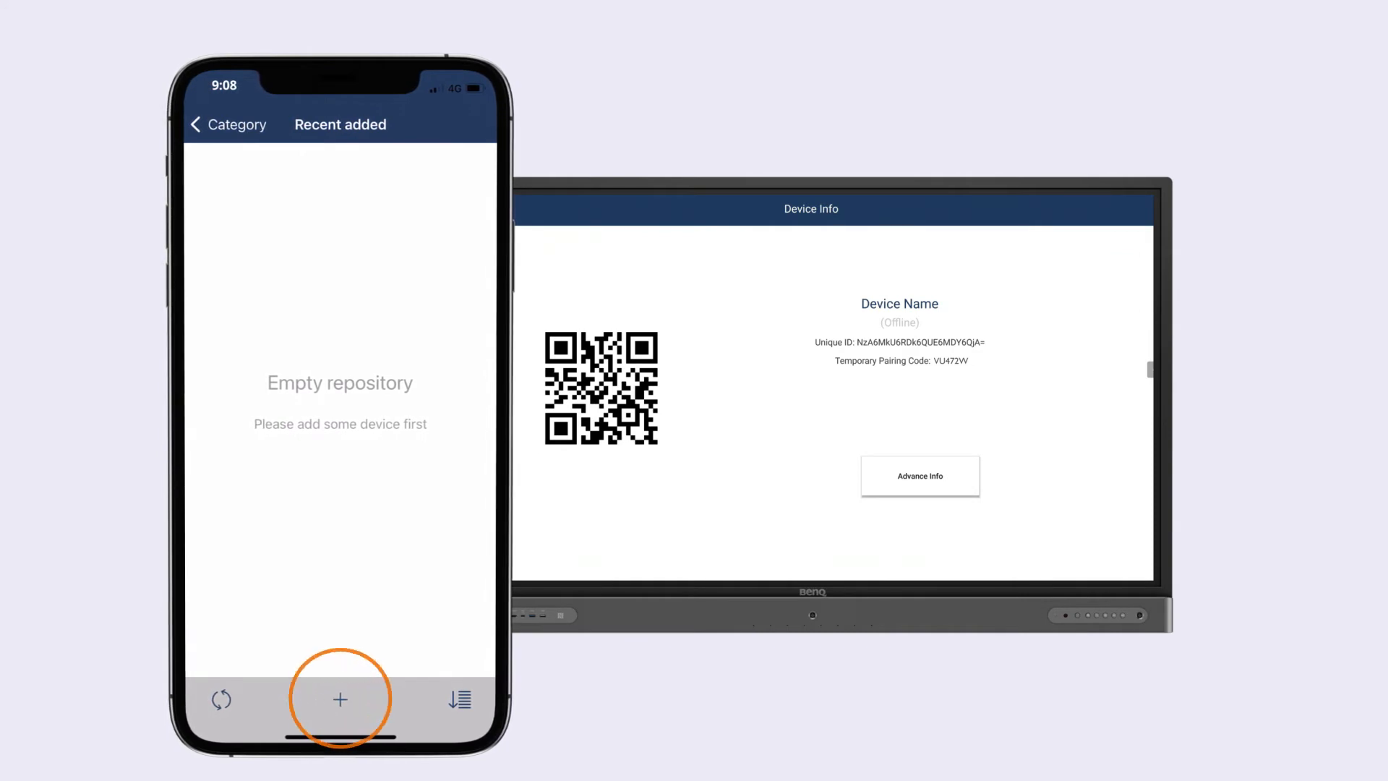
left_click(339, 700)
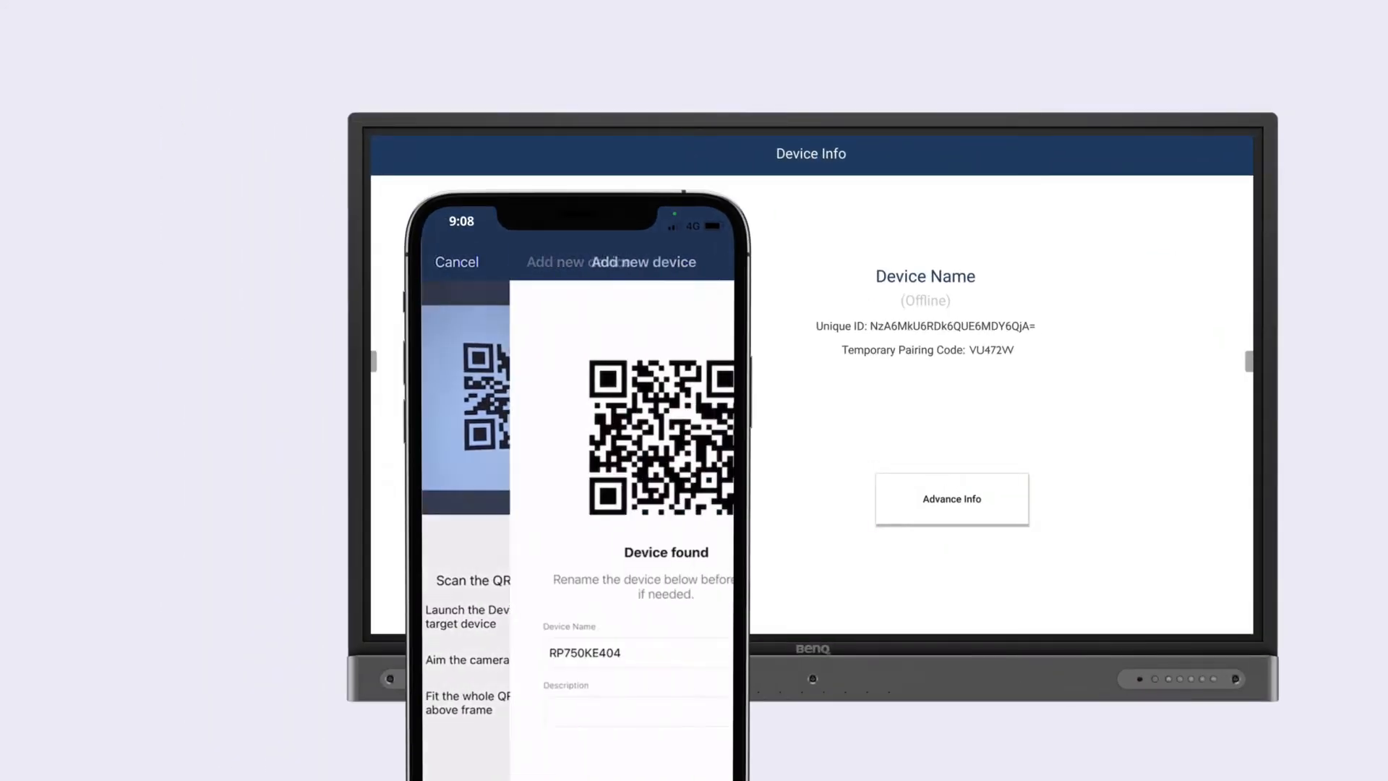
type("Meeting Room 3")
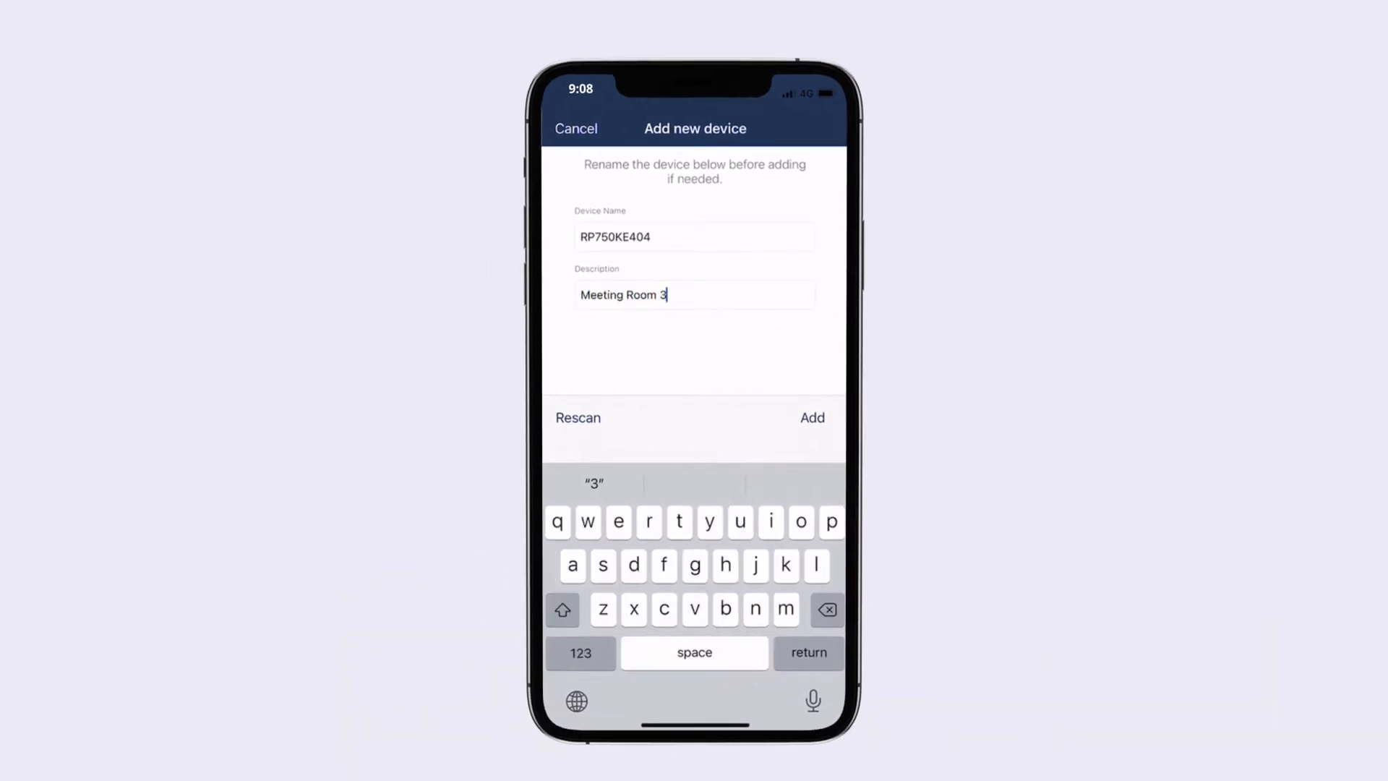
type("F")
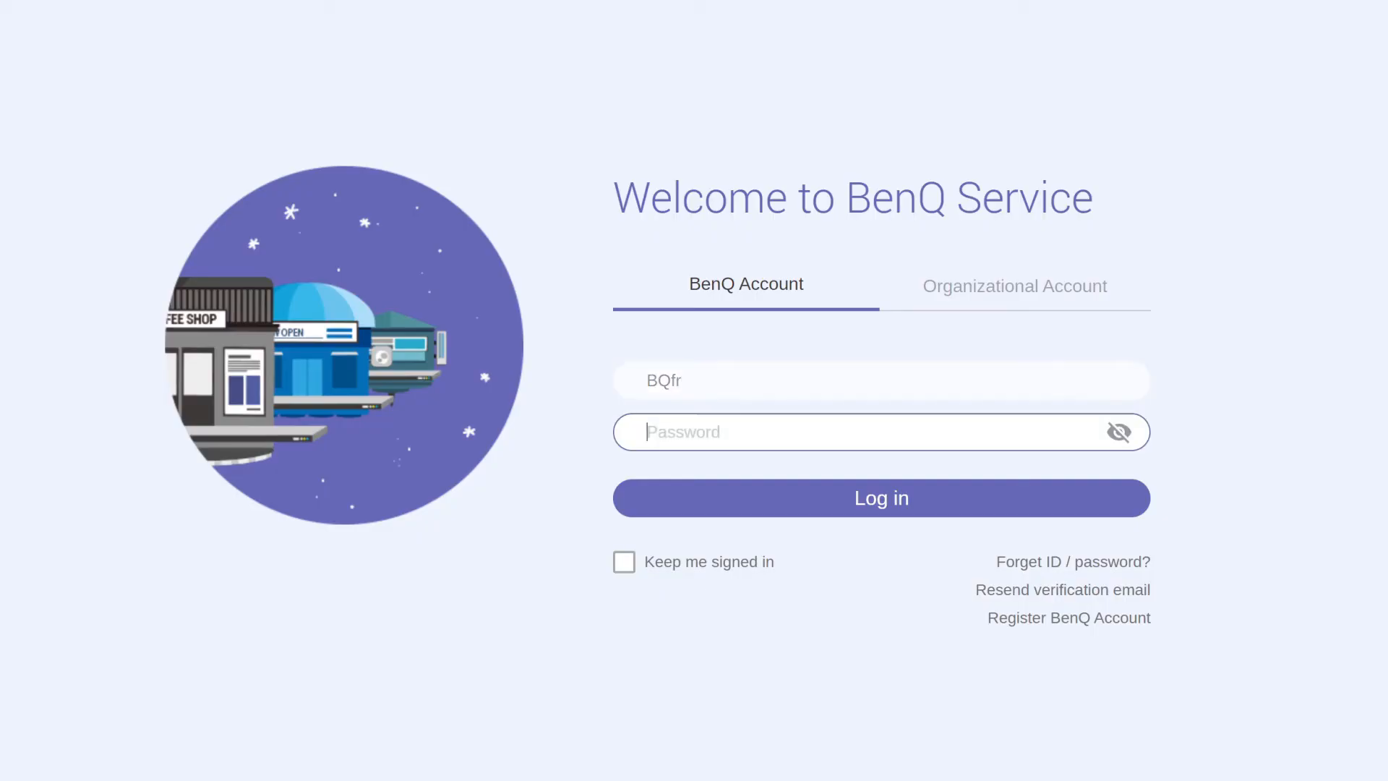
Sign in to BenQ Service with the account password.
type("password")
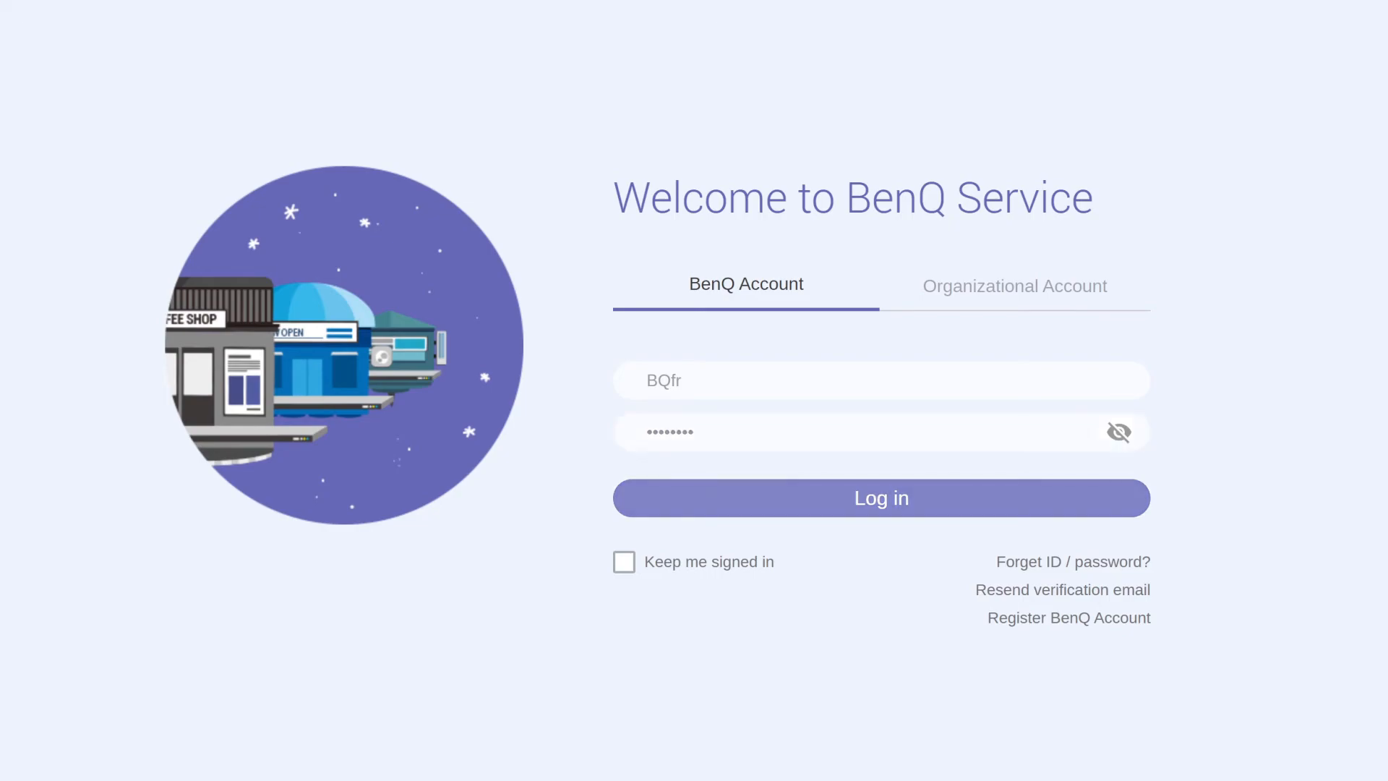
left_click(882, 497)
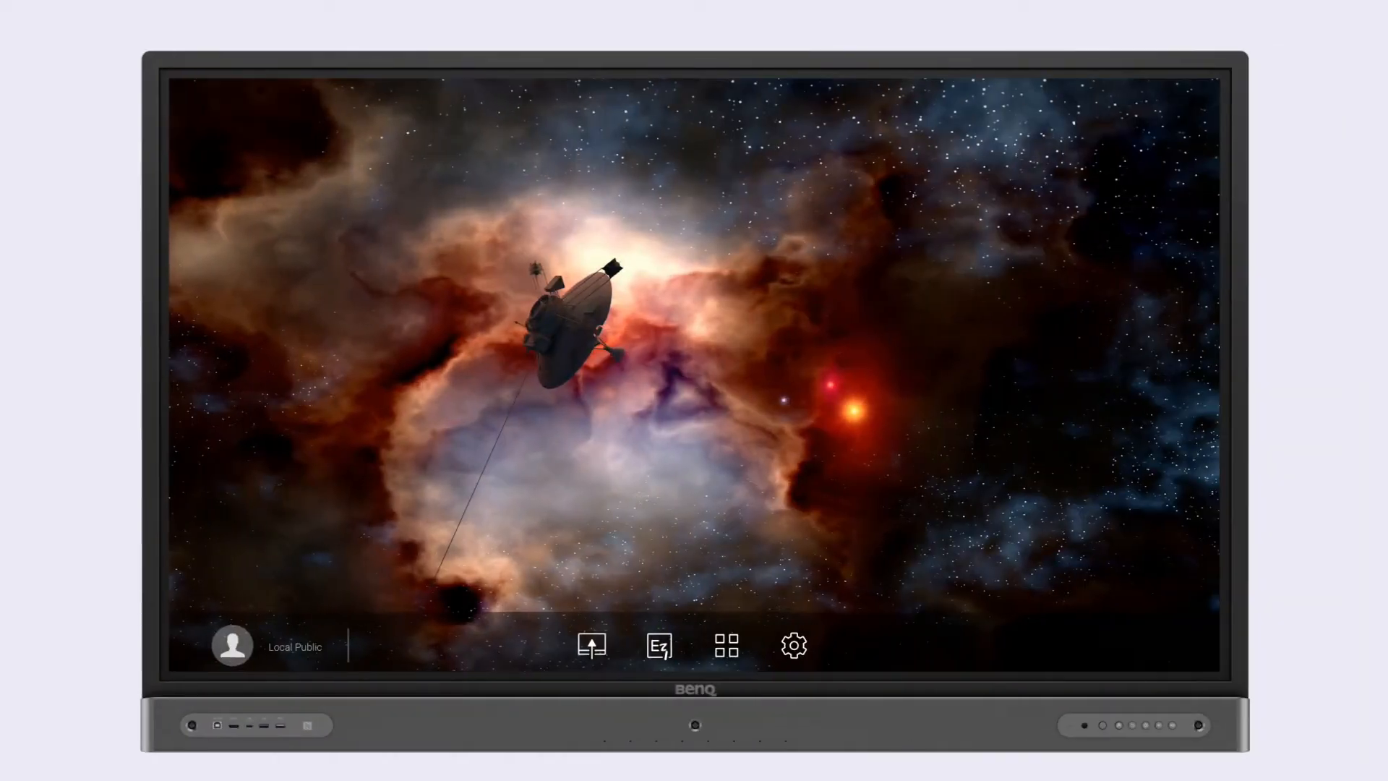
Show the pairing code in DMS Client on the display and start adding in DMS Cloud.
left_click(726, 645)
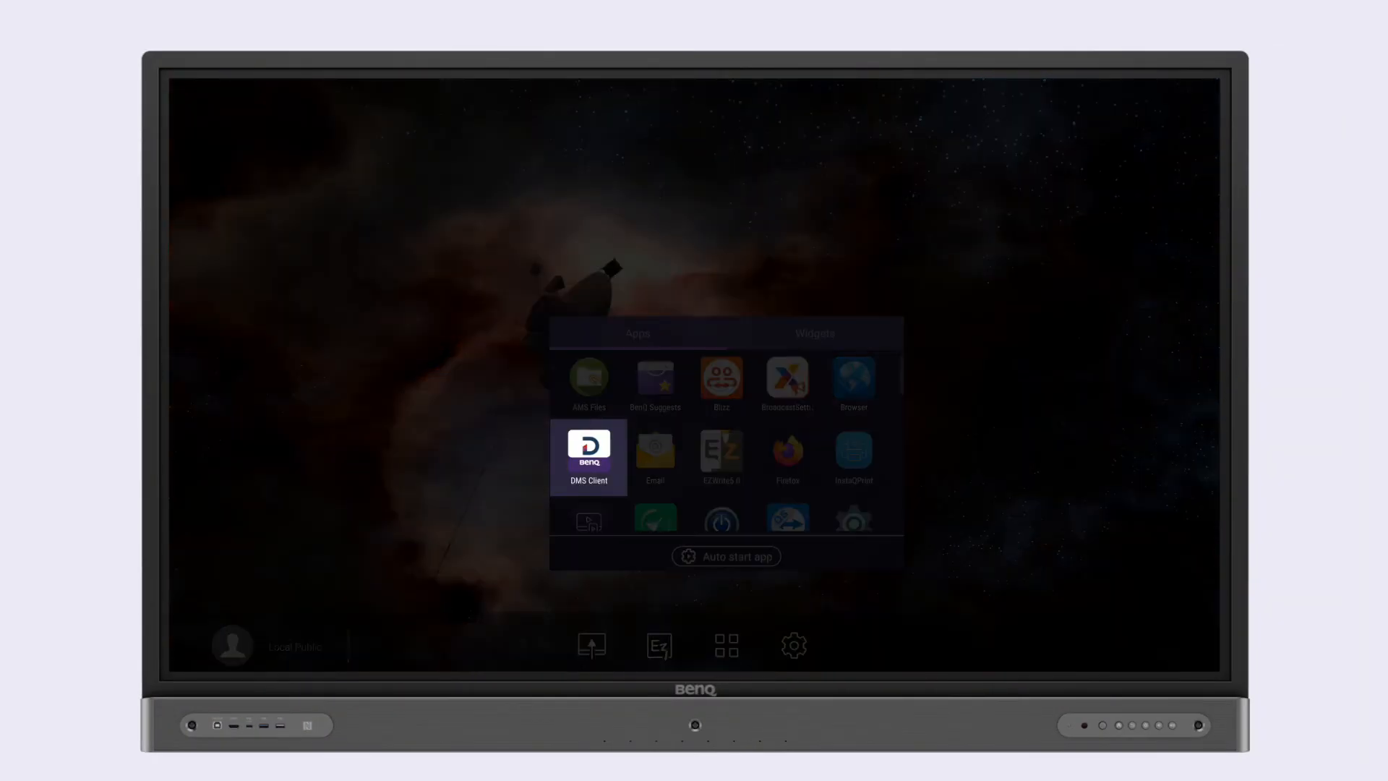
left_click(587, 448)
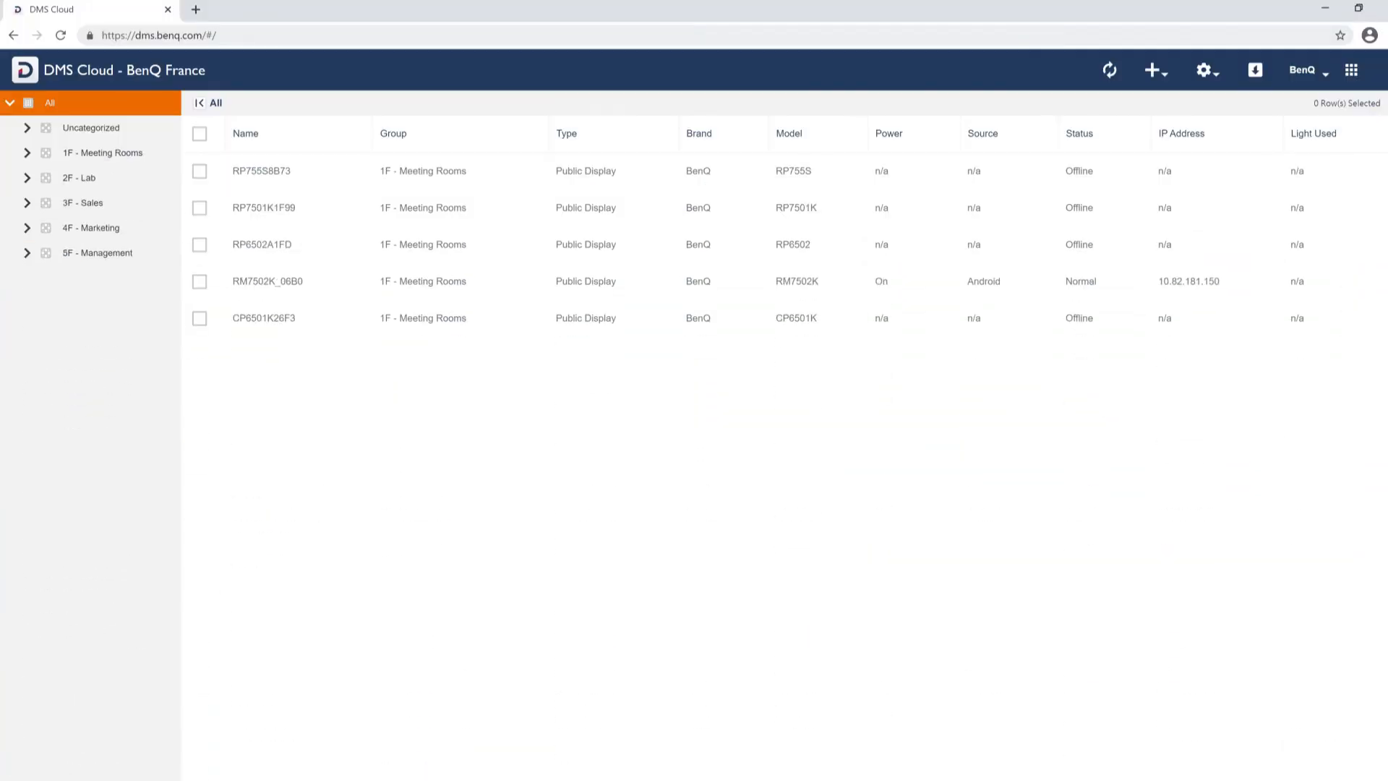
left_click(1154, 69)
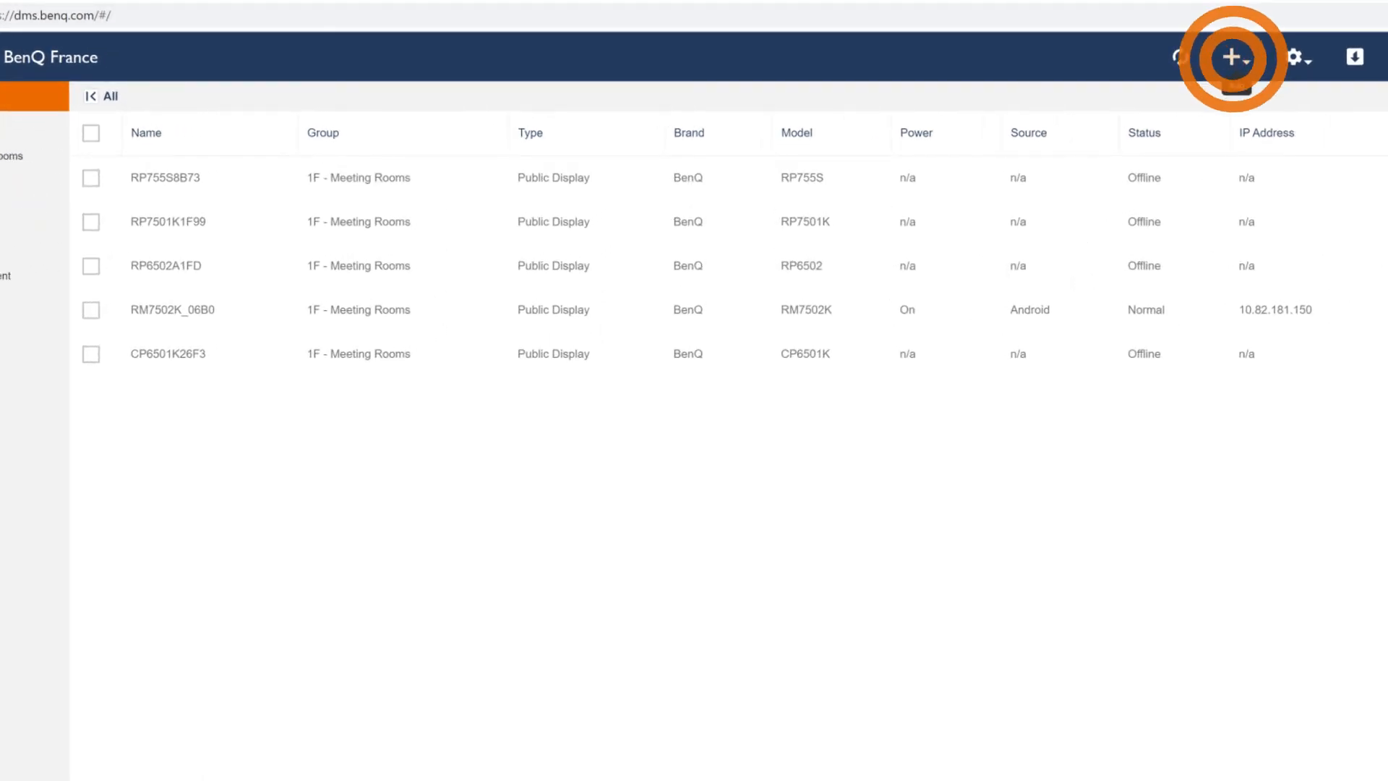
left_click(1235, 56)
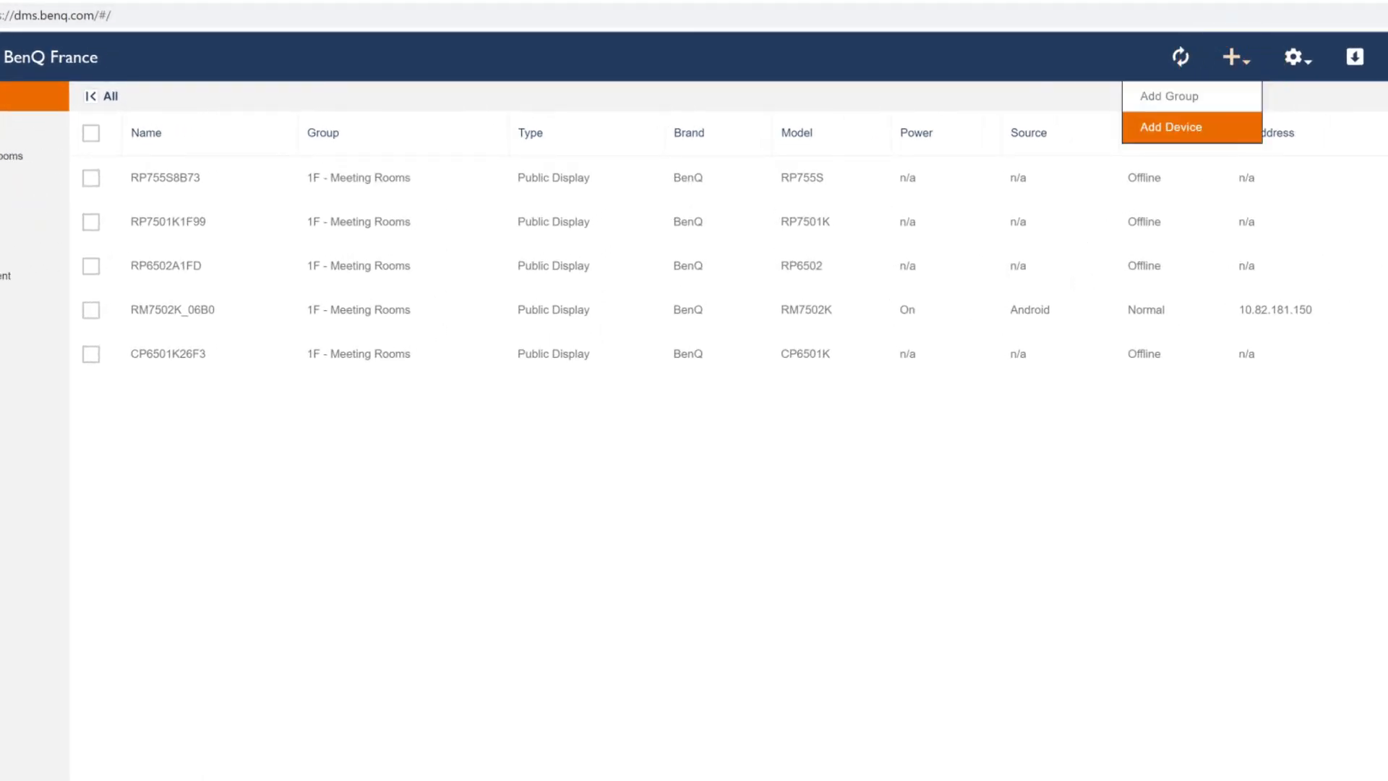
Add a device via unique ID VU472W and search, finding display RP7502C325.
left_click(1172, 128)
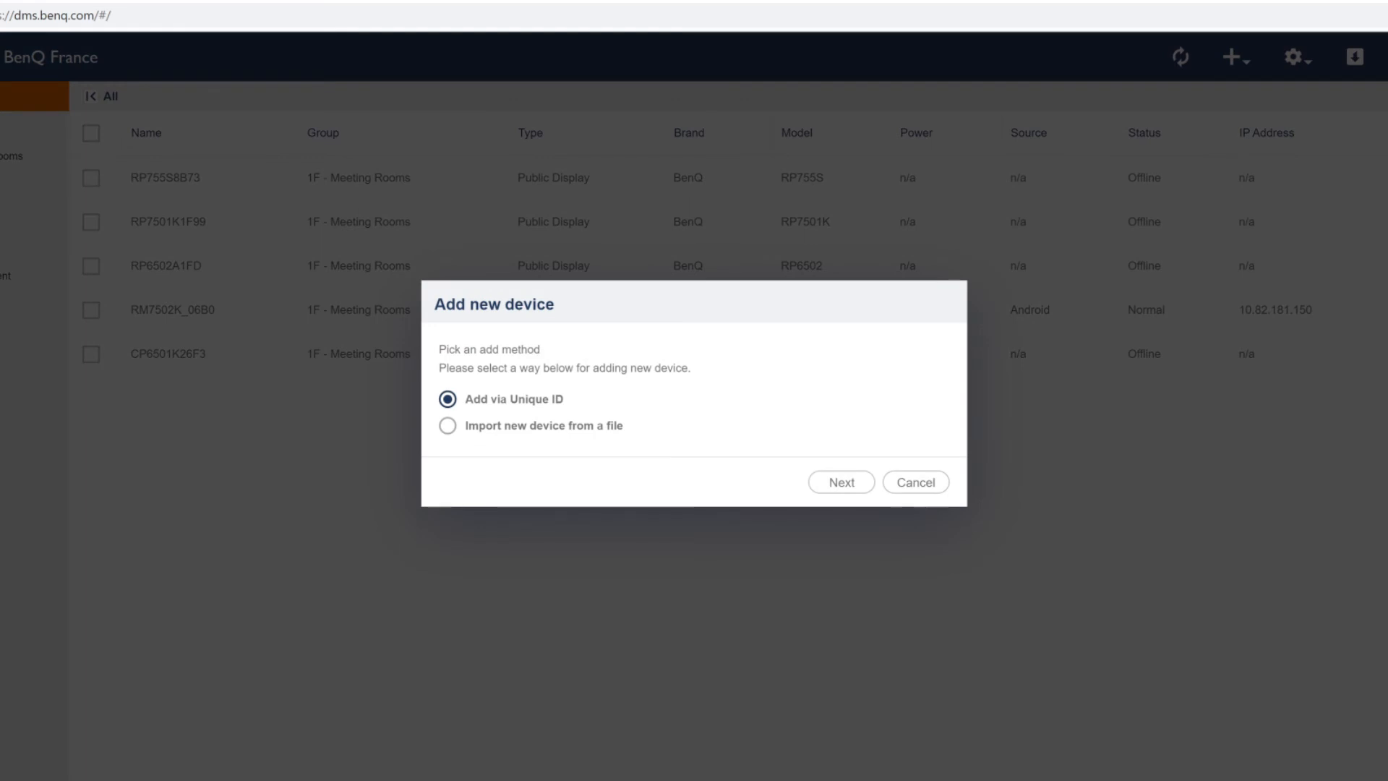
left_click(842, 482)
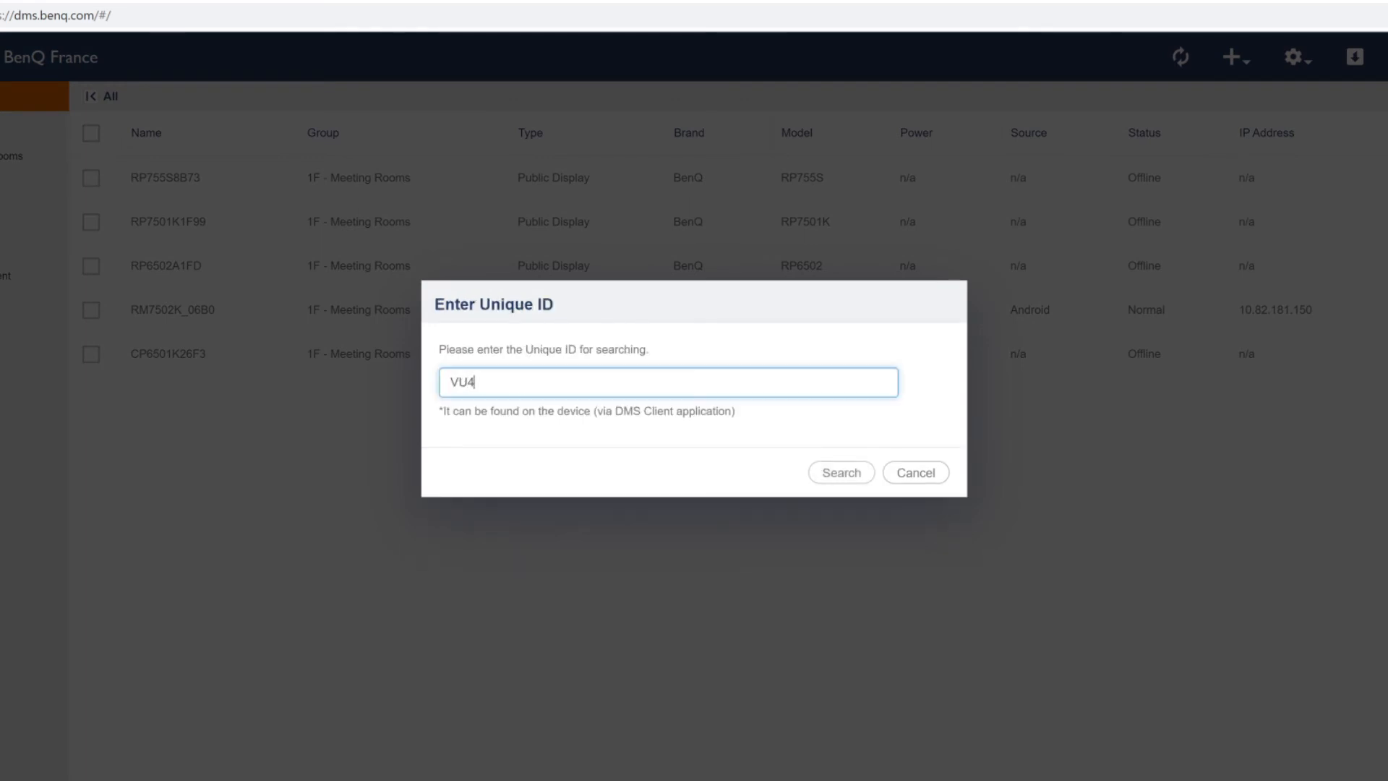
type("72W")
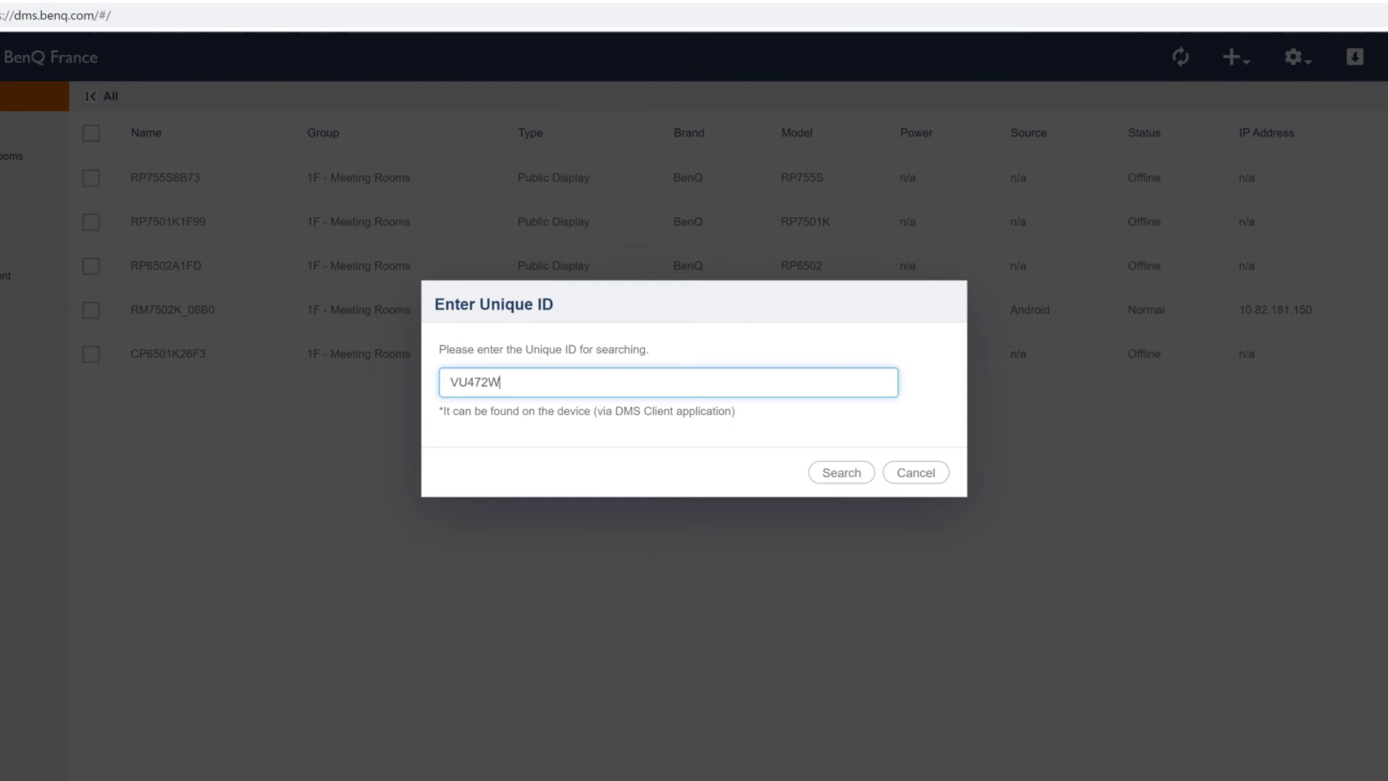
left_click(842, 471)
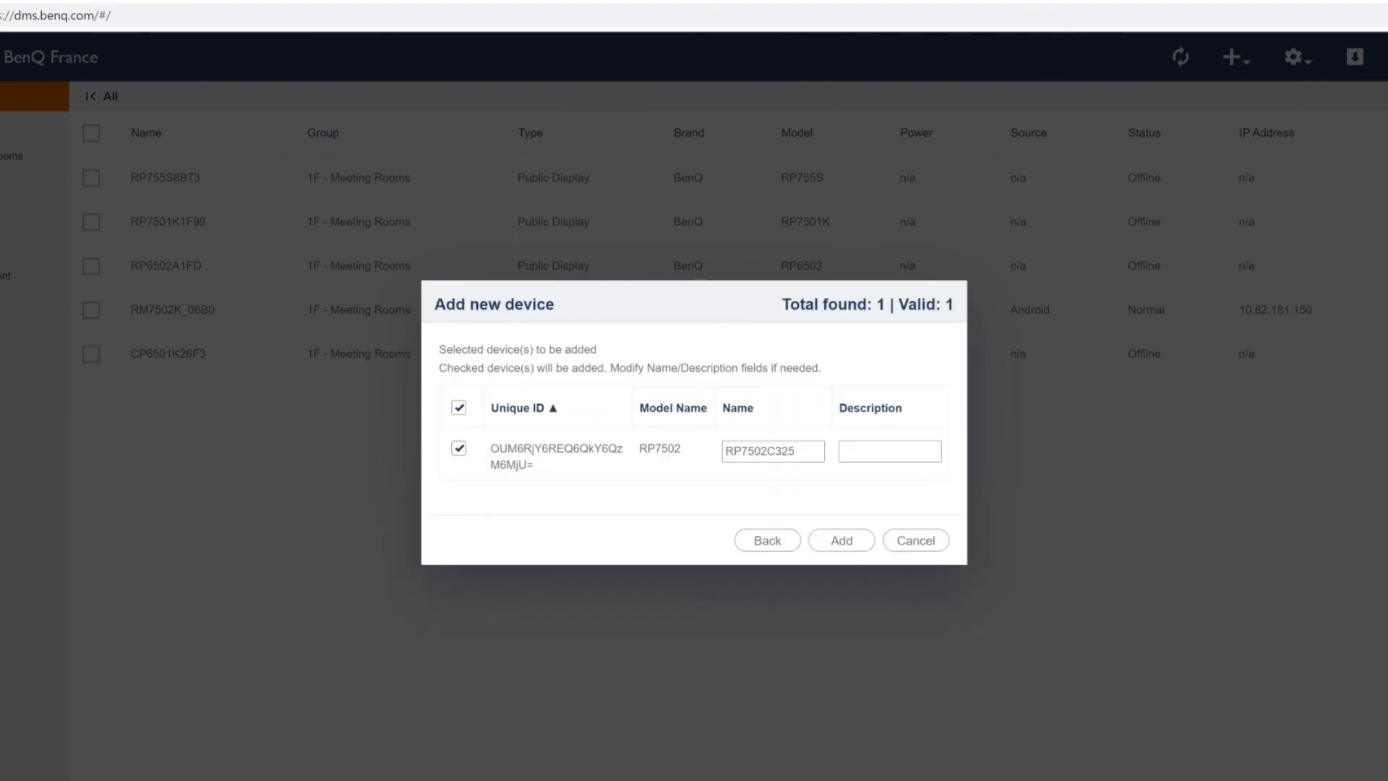
Add the found display RP7502C325 with description Meeting Room 3.
type("Meeting Room 3")
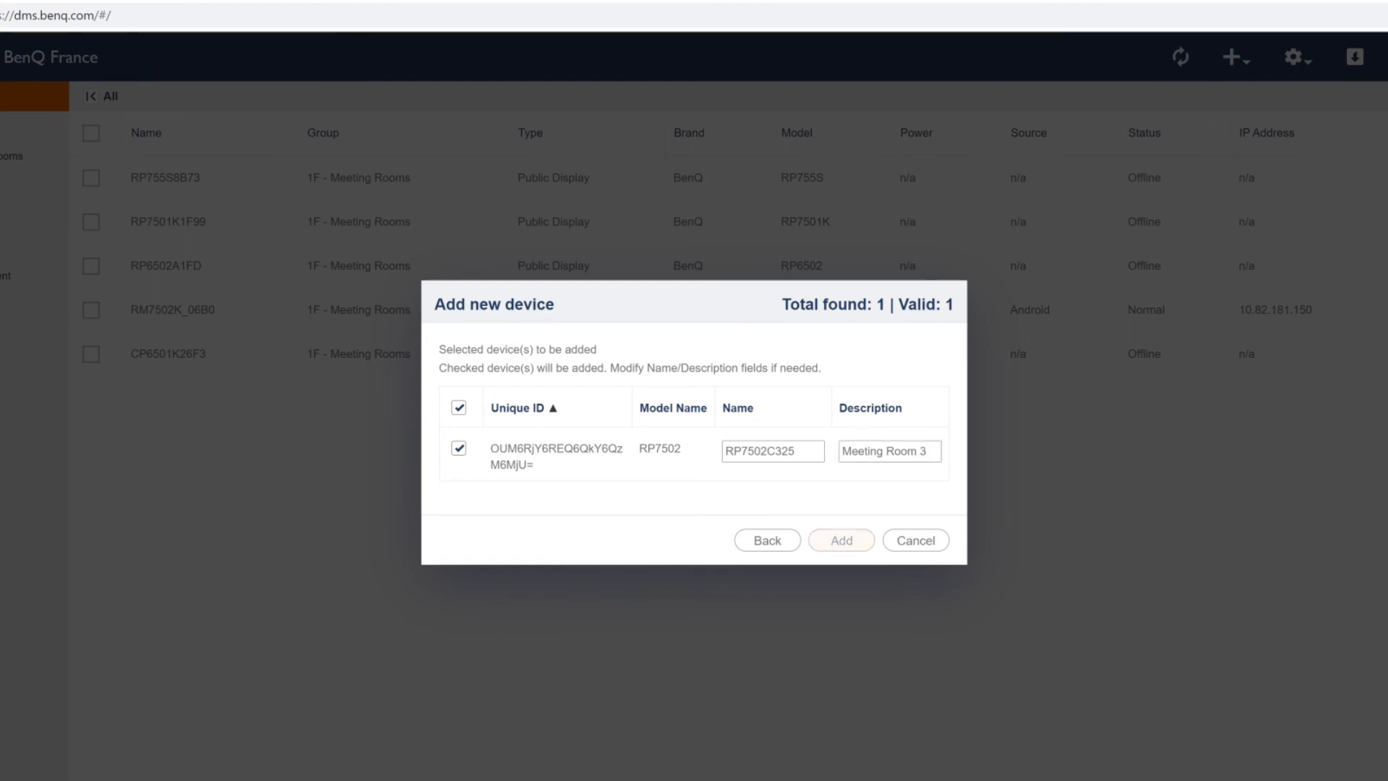
left_click(842, 541)
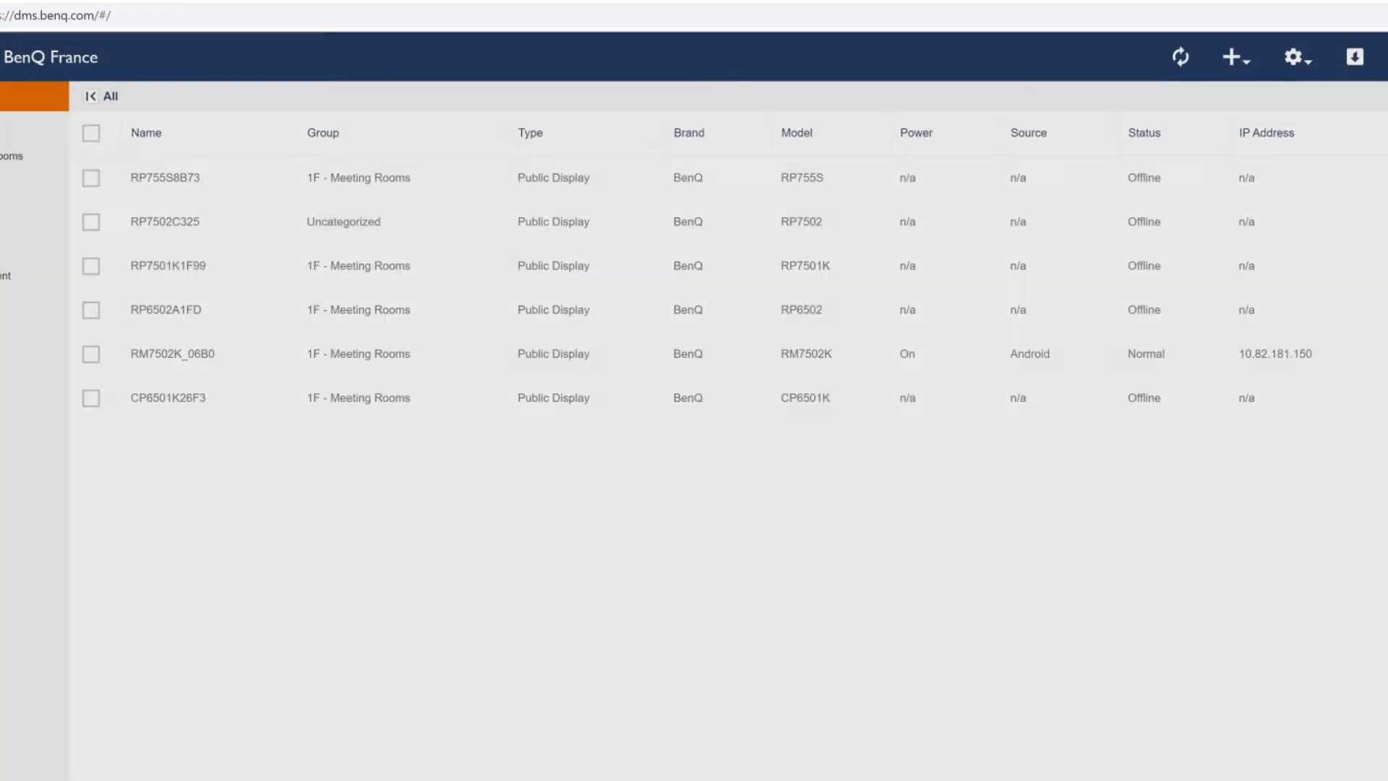